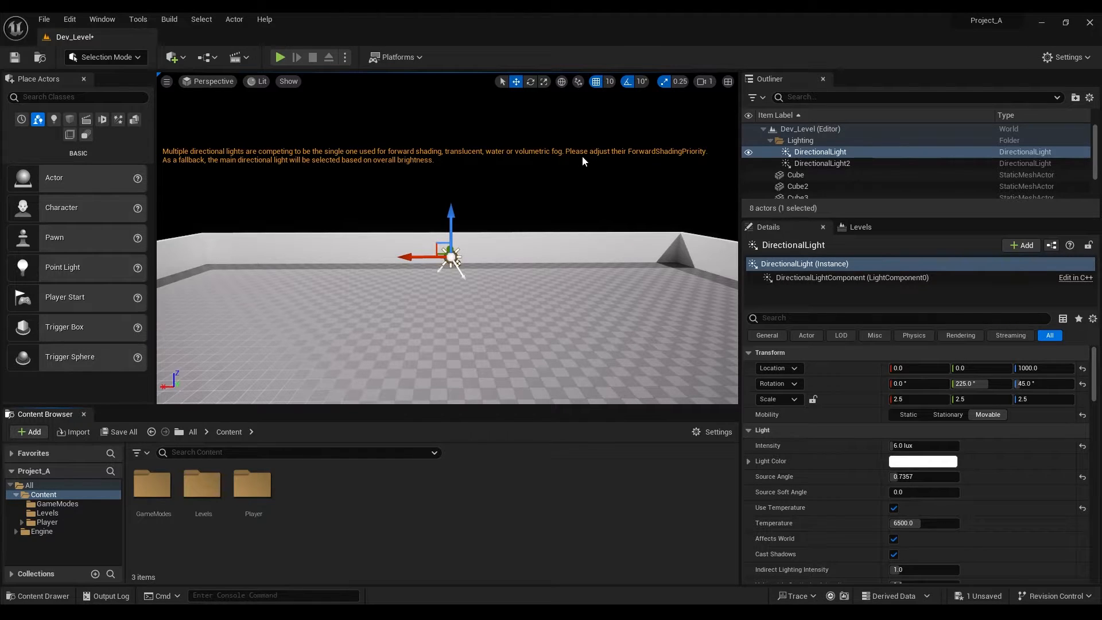
mouse_move(688, 164)
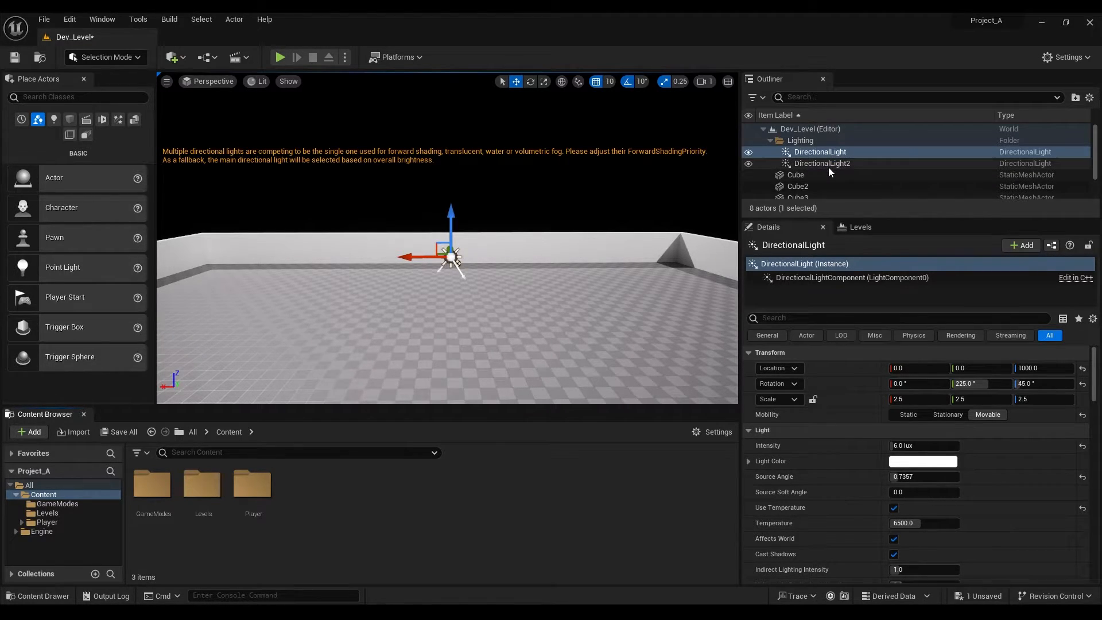
mouse_move(822, 163)
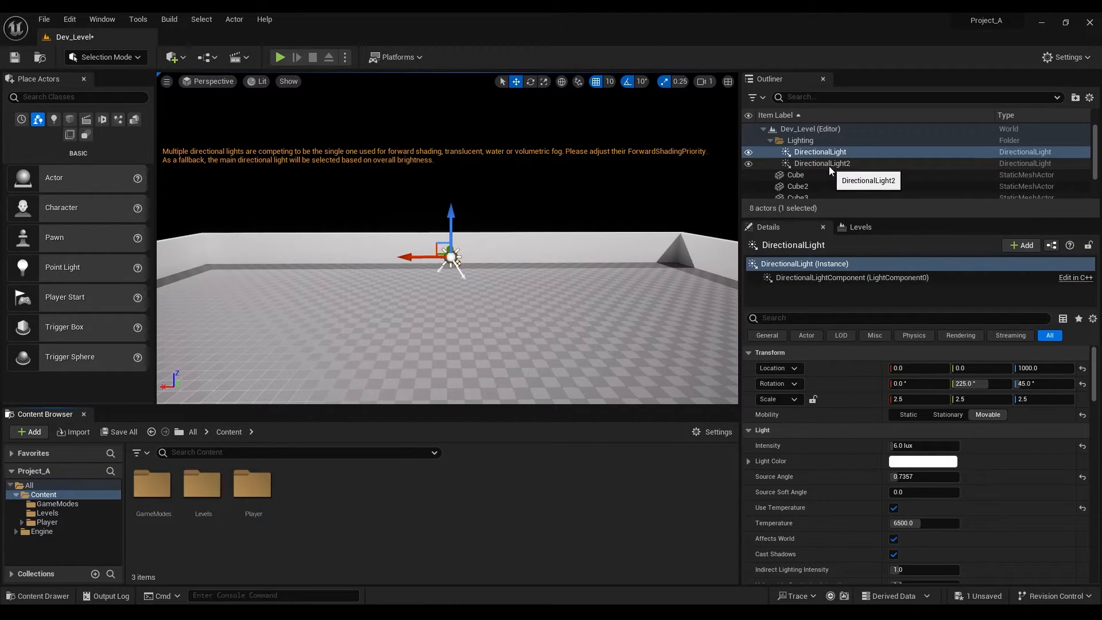
Select DirectionalLight2 in the Outliner's Lighting folder to show its details.
click(821, 163)
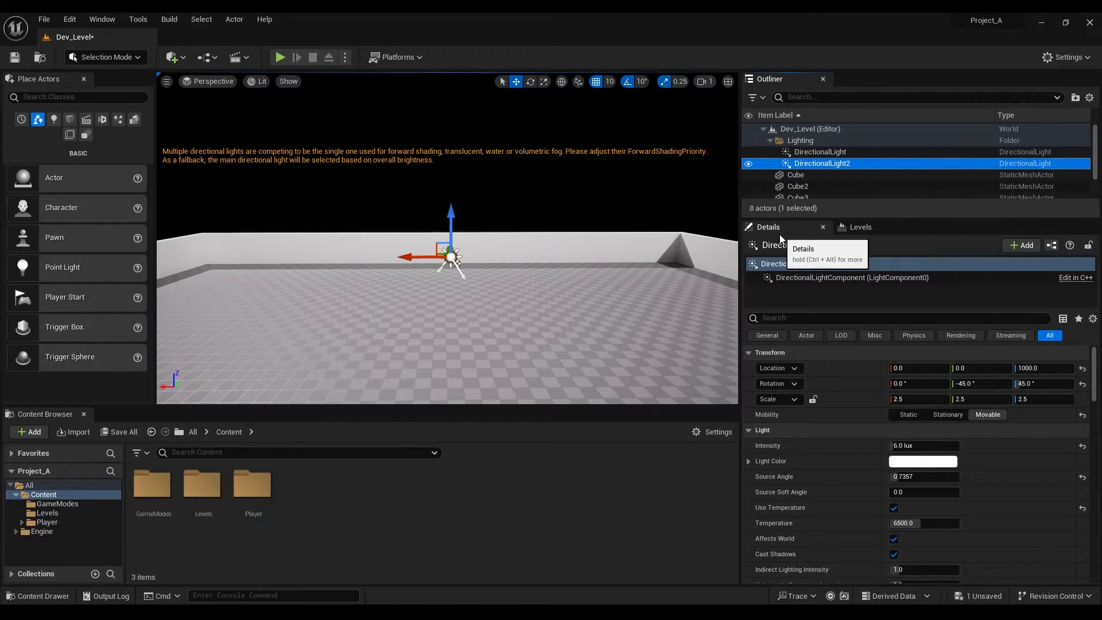
click(102, 19)
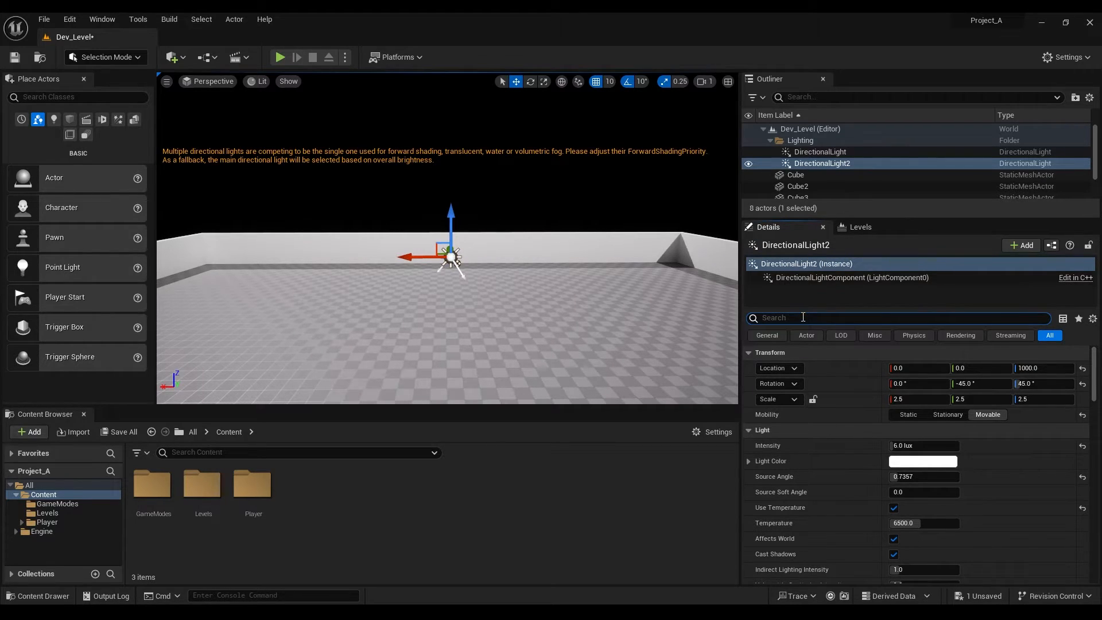
Set DirectionalLight2's Forward Shading Priority to 1.
text(forwa)
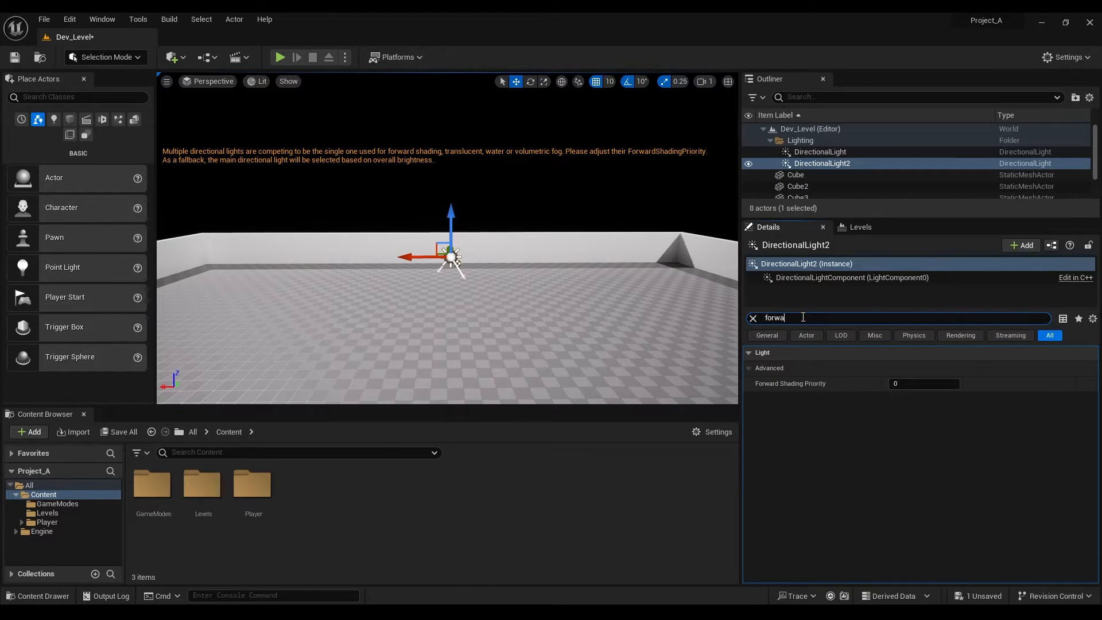
click(924, 382)
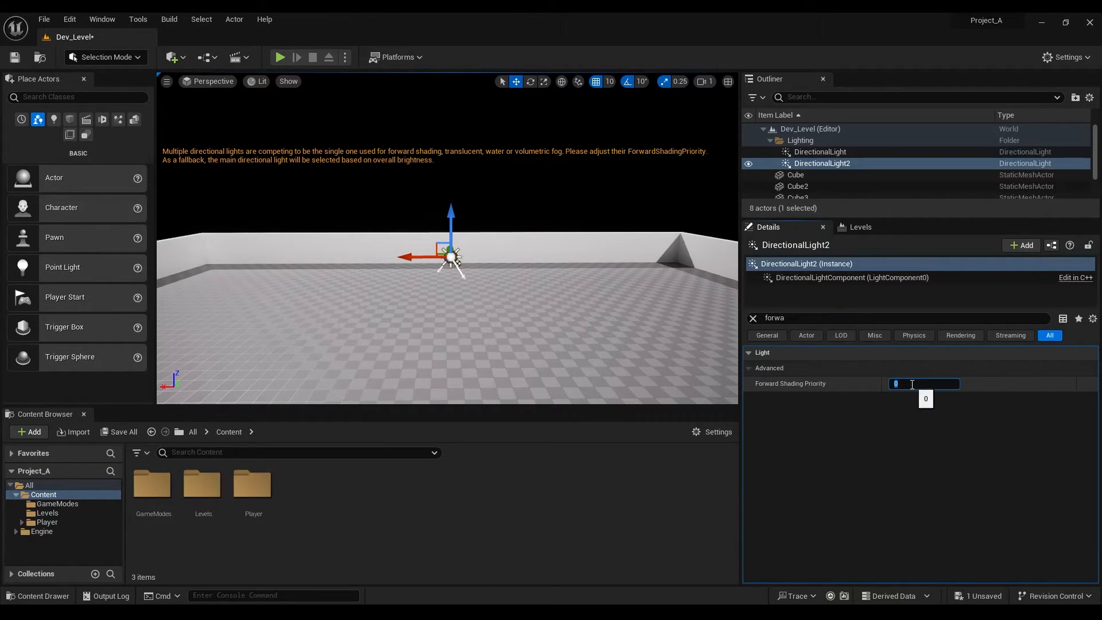
text(1)
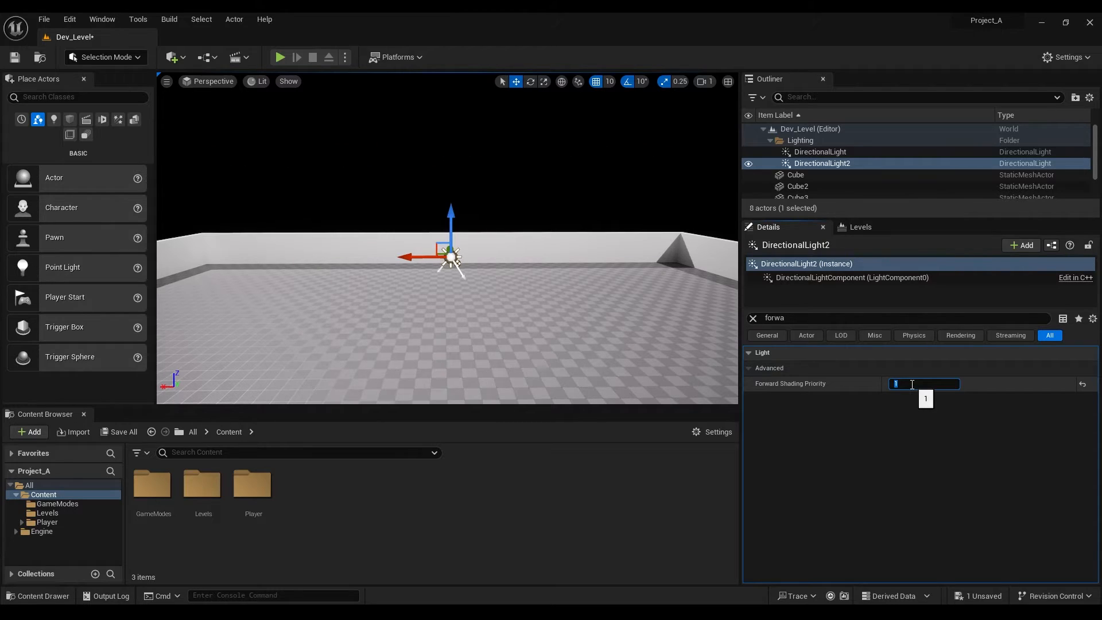